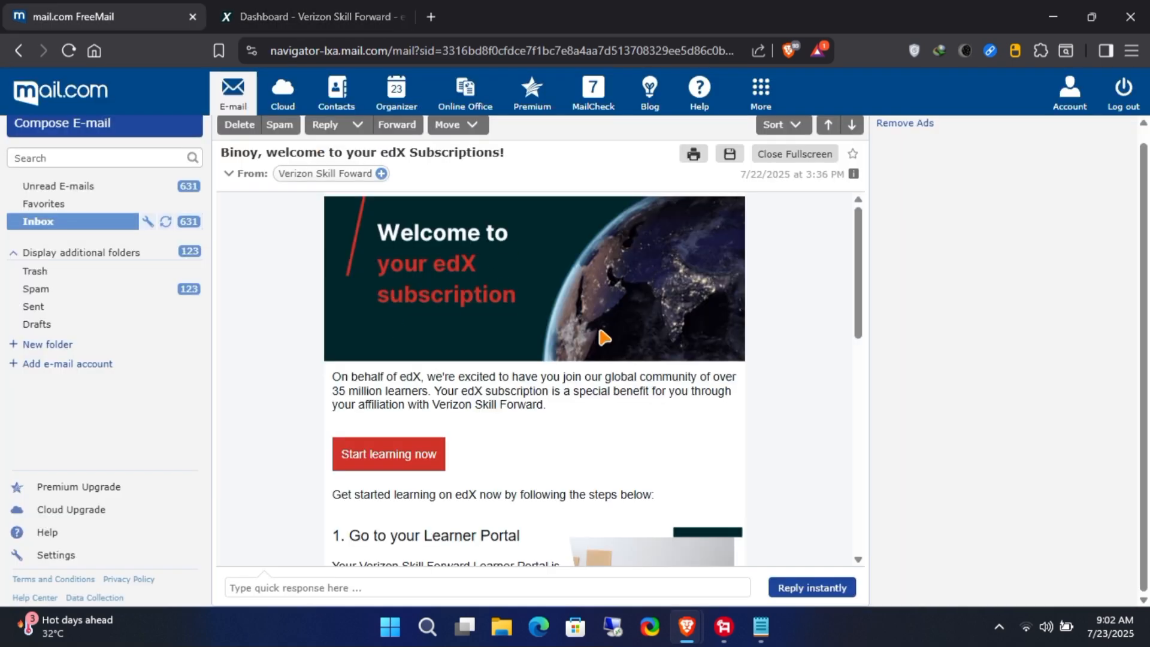
- Browse the Find a Course catalog's careers, programs and courses, then return to the other browser tab
click(311, 16)
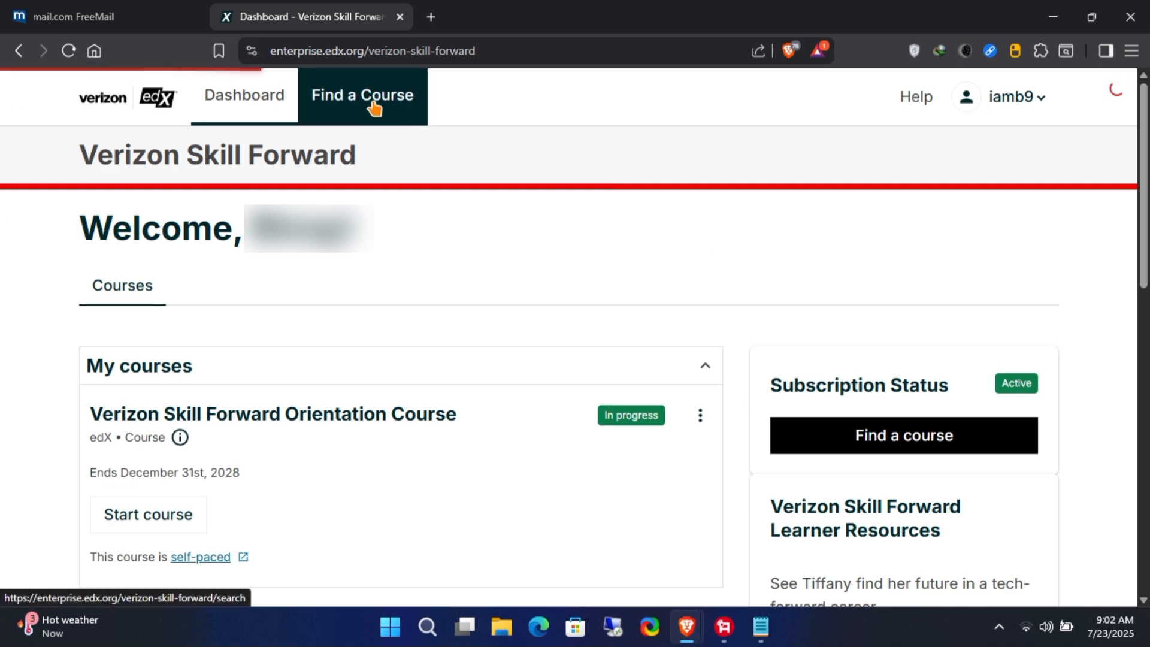
click(362, 95)
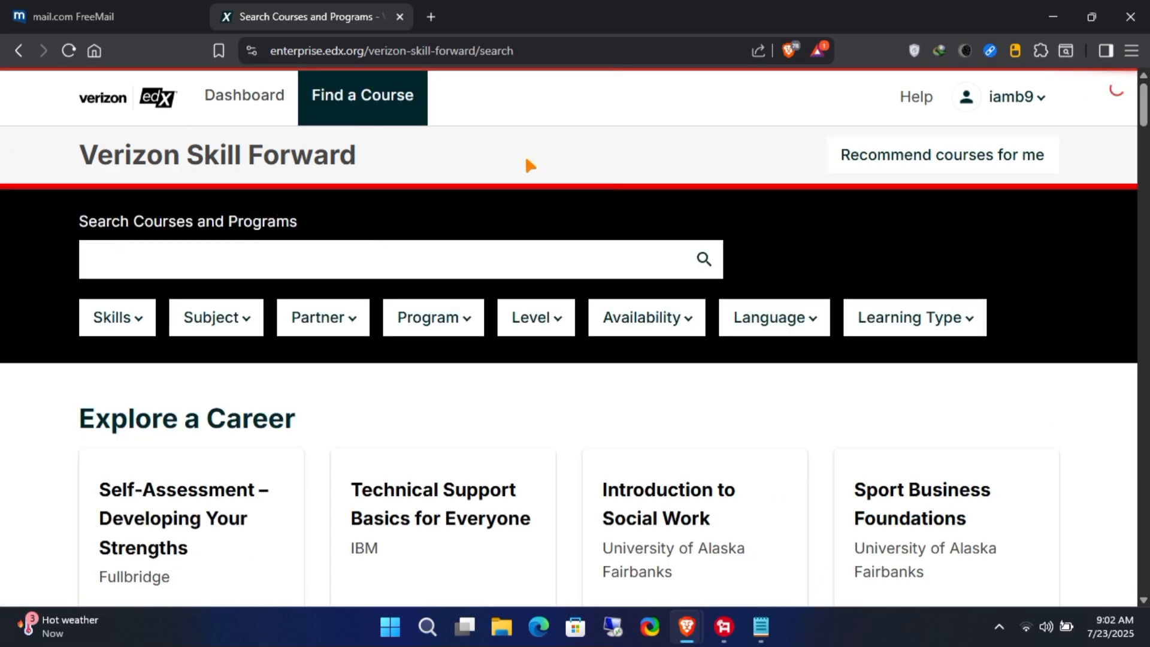
scroll(down, 3)
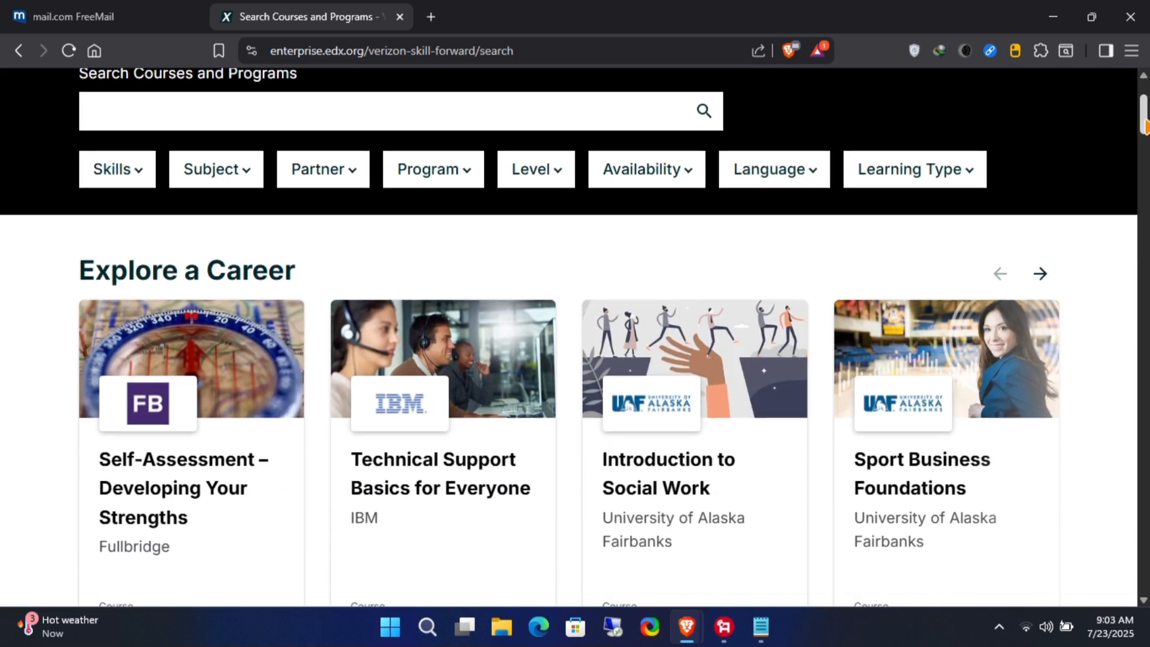
scroll(down, 3)
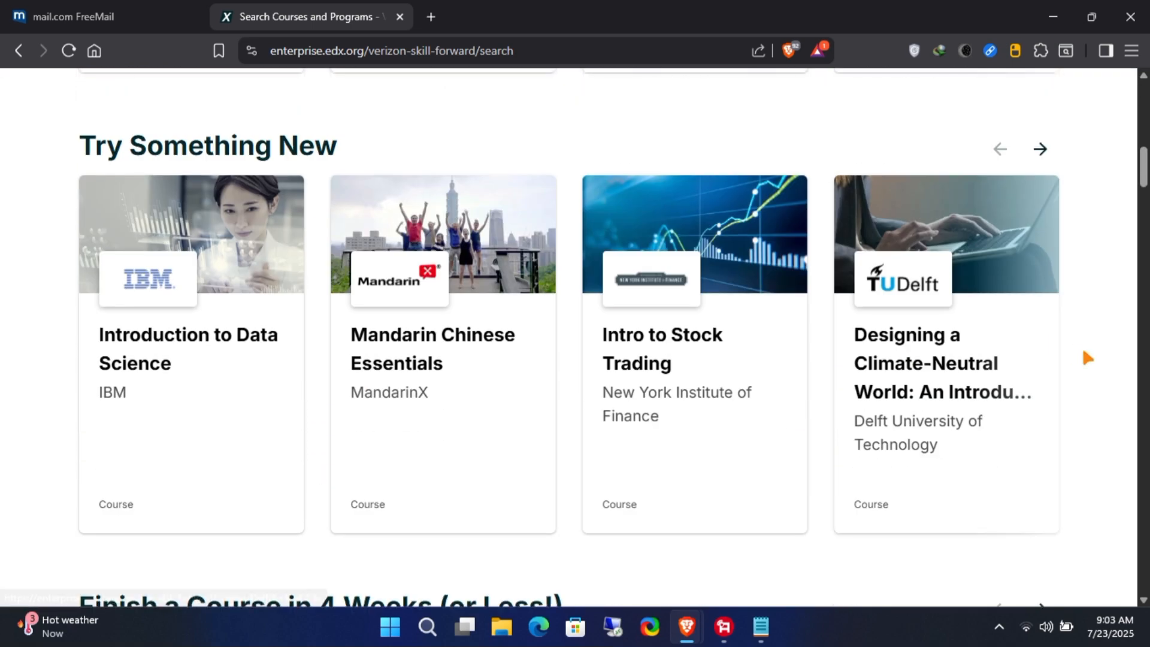
scroll(down, 3)
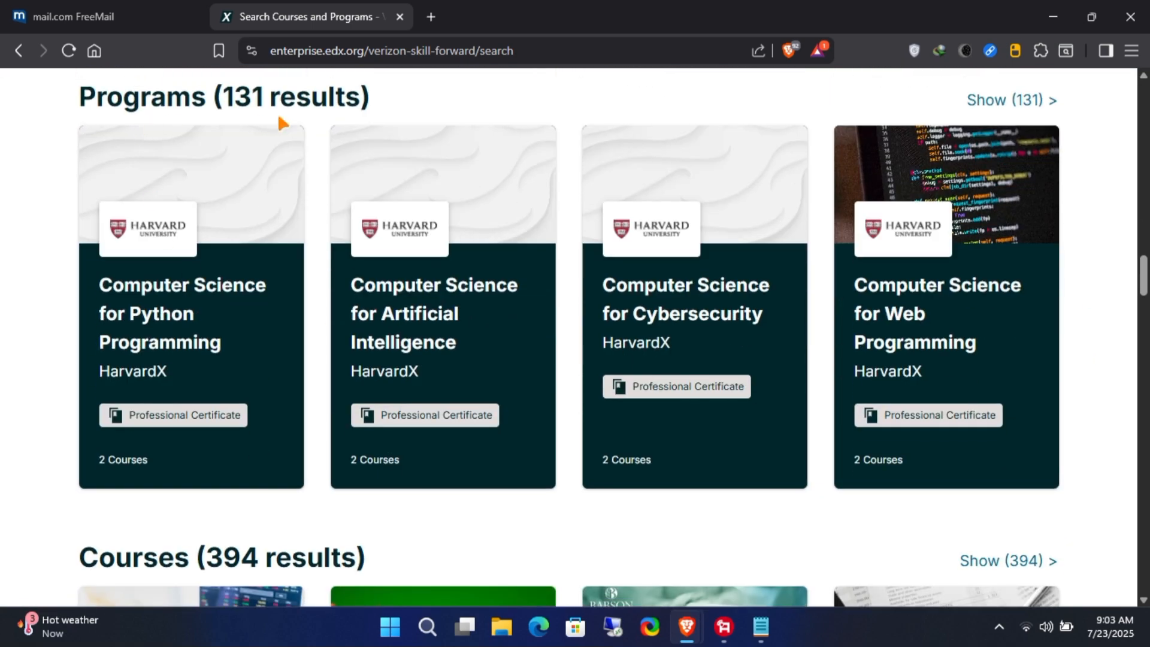
scroll(down, 3)
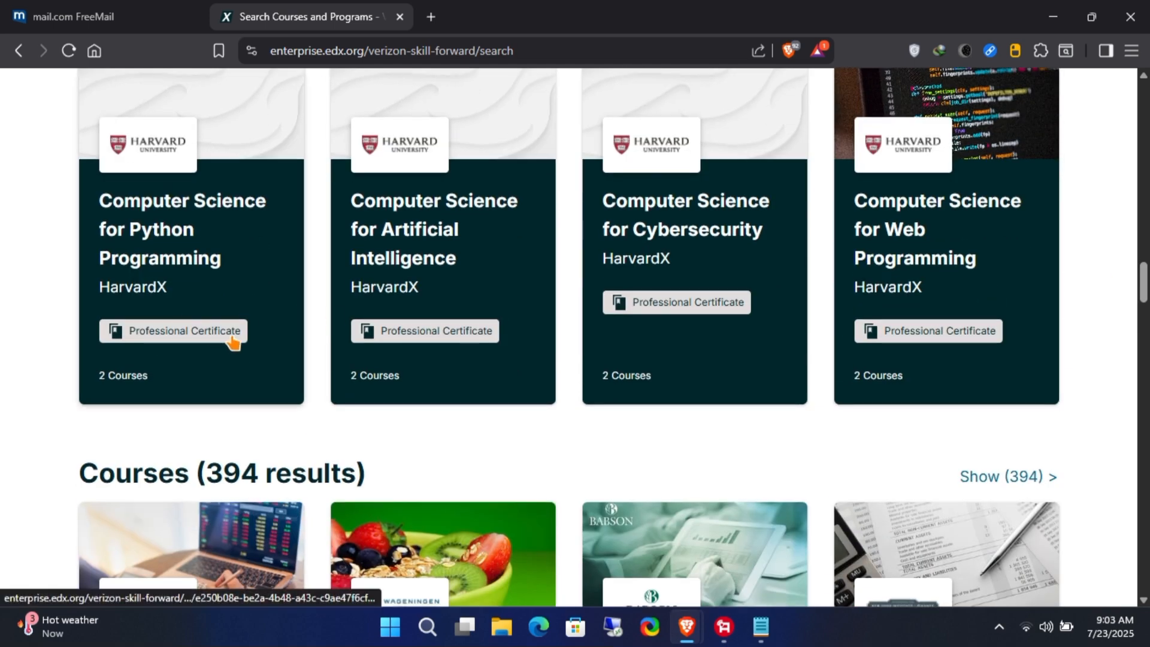
click(308, 16)
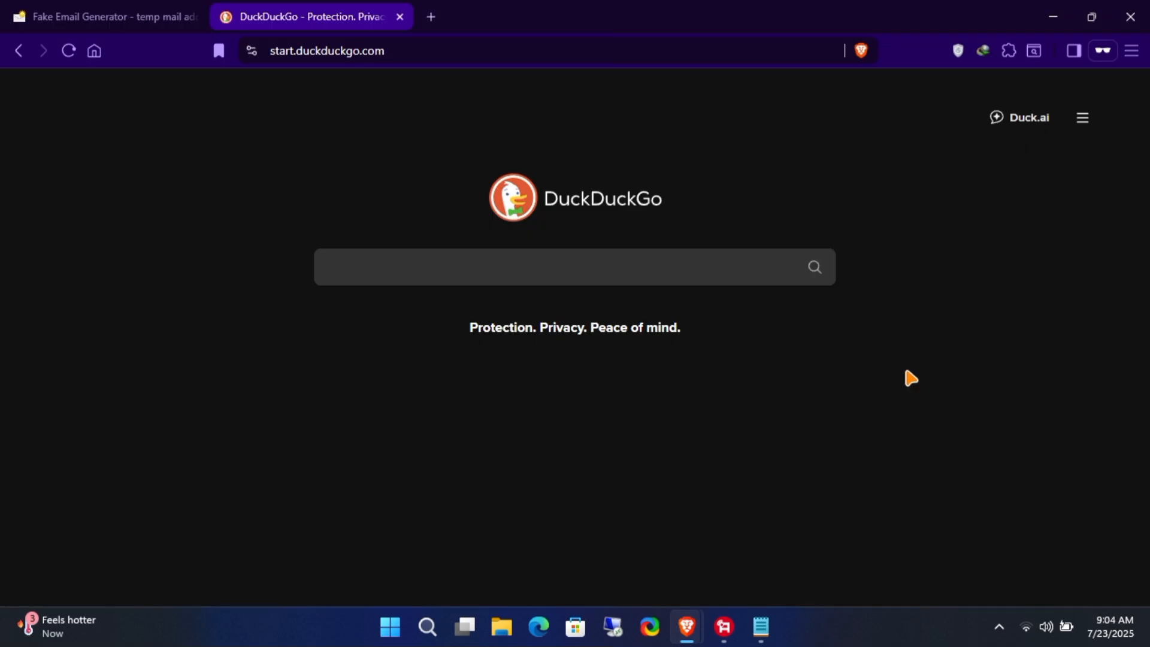
- Search DuckDuckGo for Verizon Skill Forward edX and reach the register.edx.org/verizon page
click(761, 626)
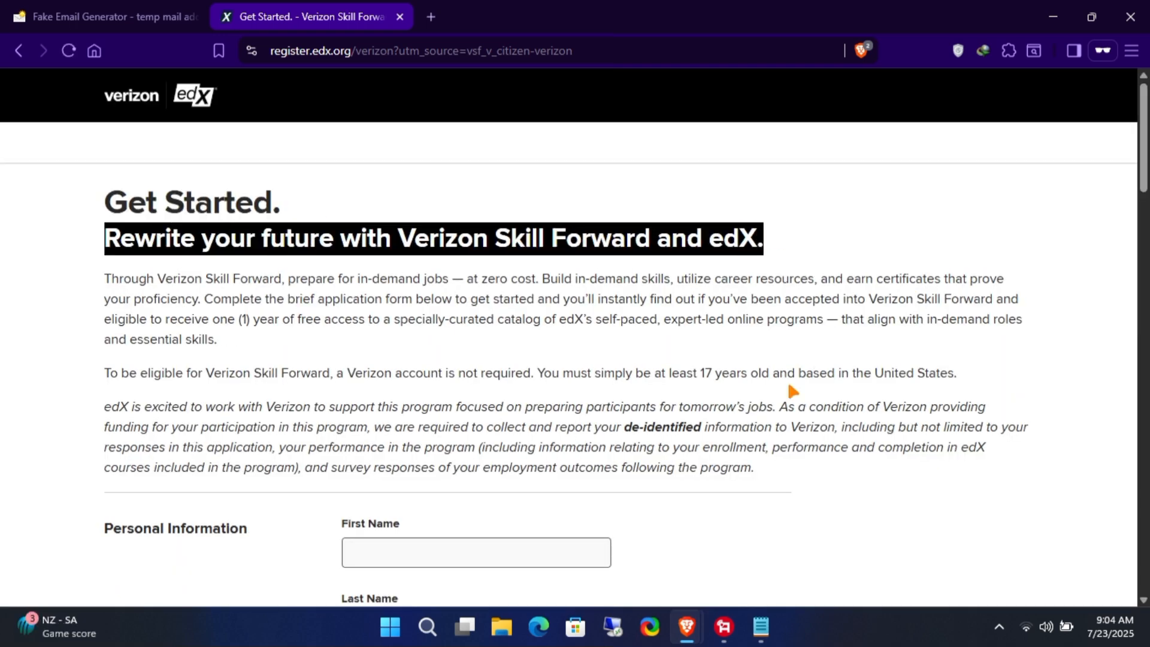
- Fill the application with the generated New York applicant details, zipcode 10011, Some college and Self-employed
scroll(down, 3)
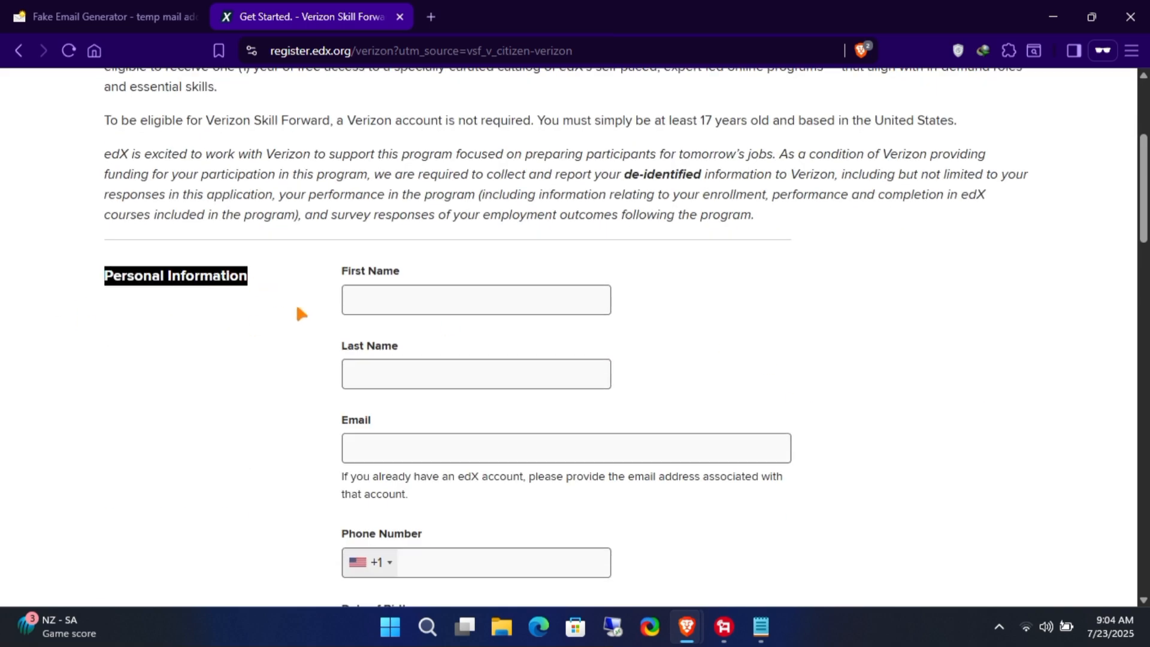
scroll(down, 3)
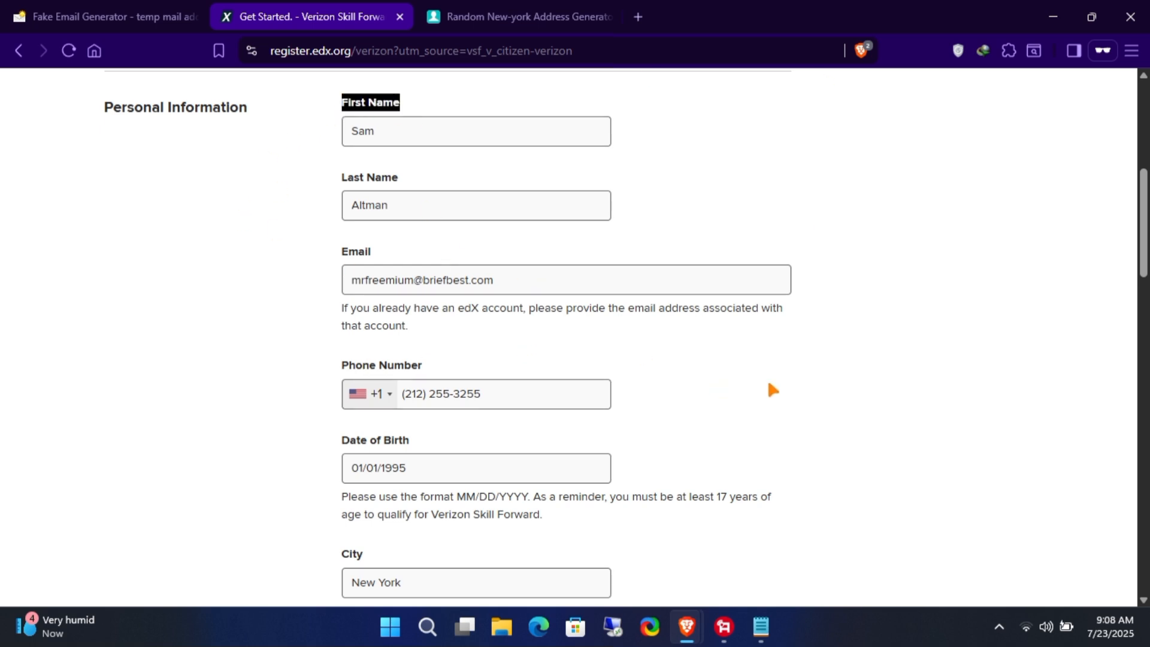
click(517, 16)
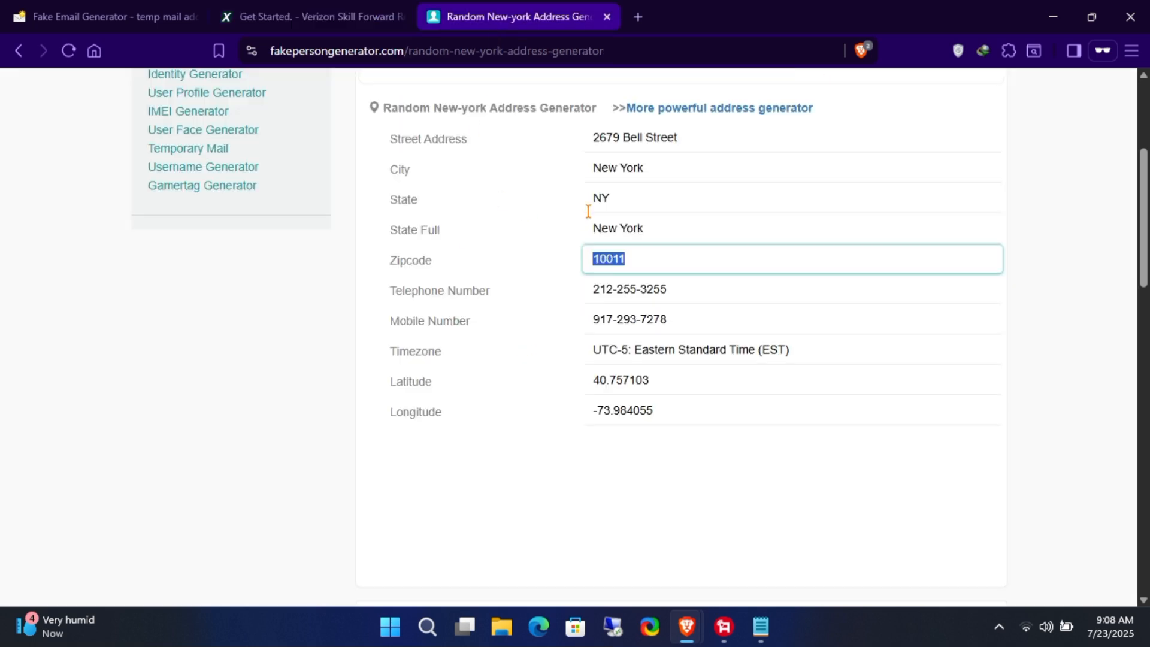
click(311, 16)
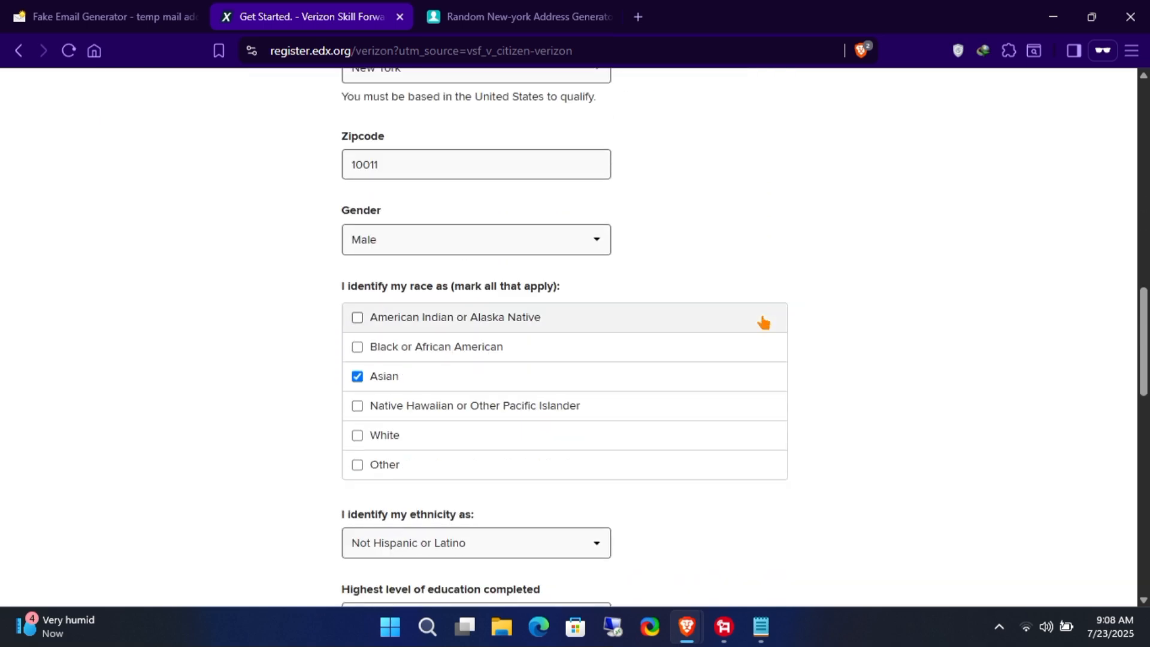
mouse_move(398, 164)
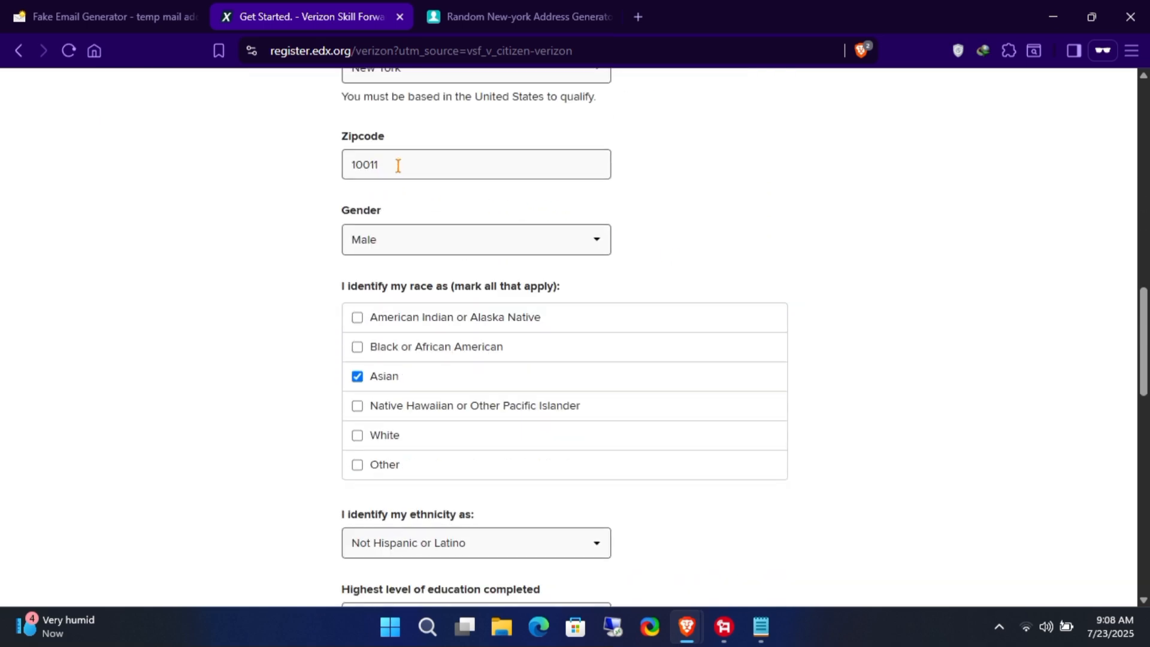
scroll(down, 3)
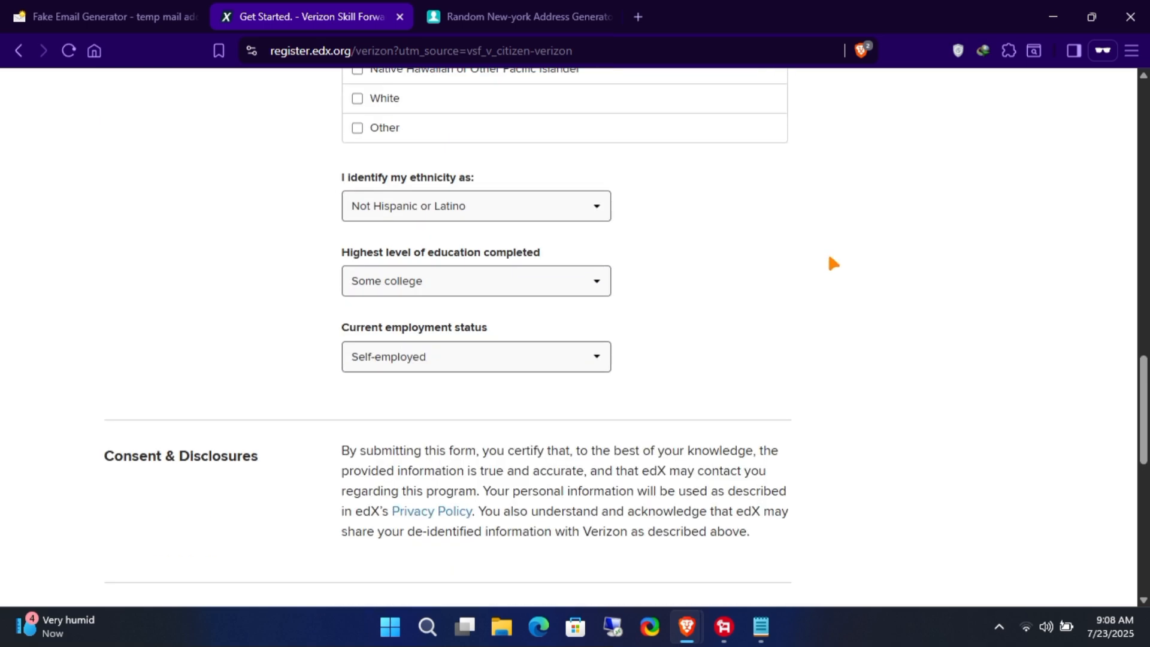
scroll(down, 3)
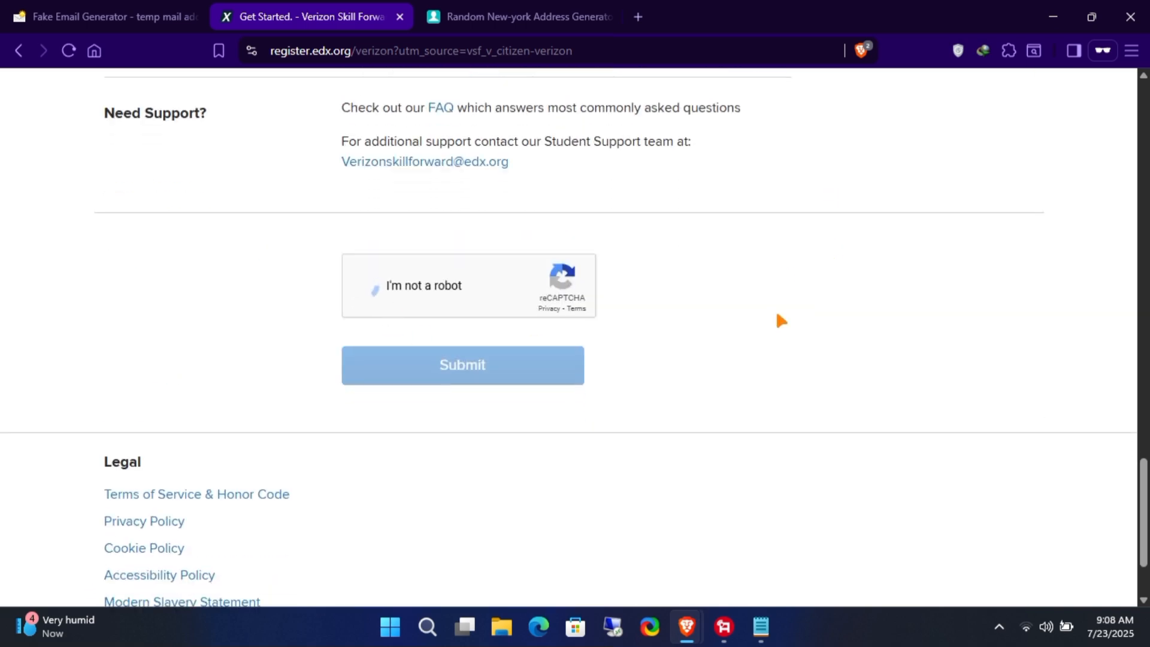
- Pass the mountains-or-hills robot check and submit the application to reach Welcome Aboard
click(373, 285)
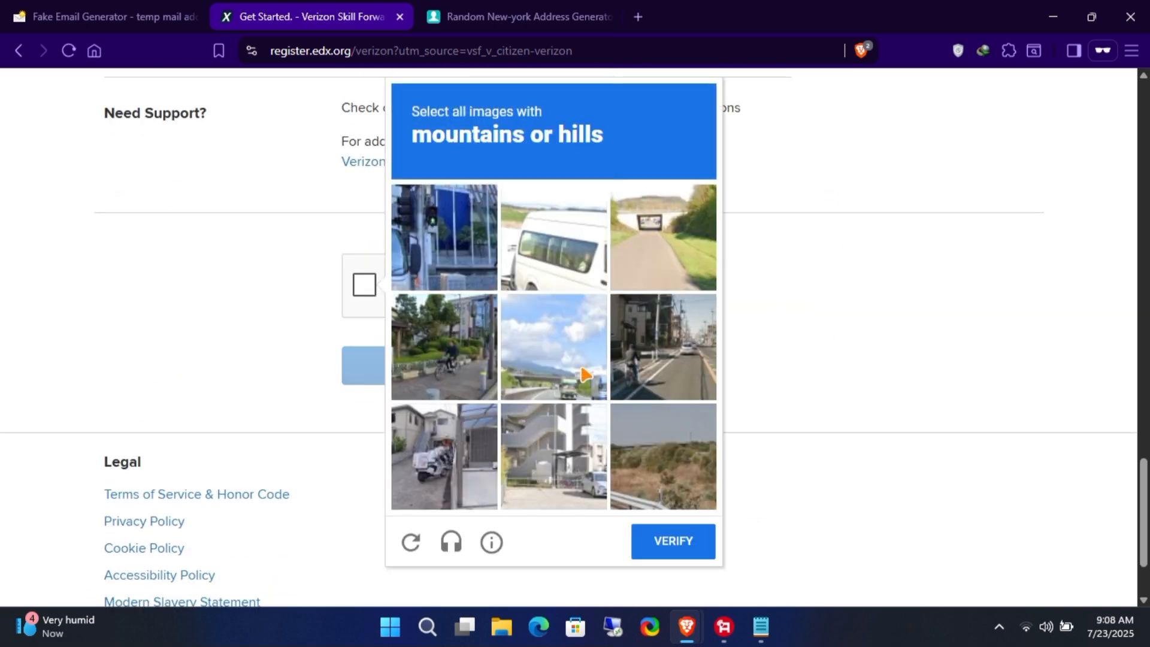
click(554, 346)
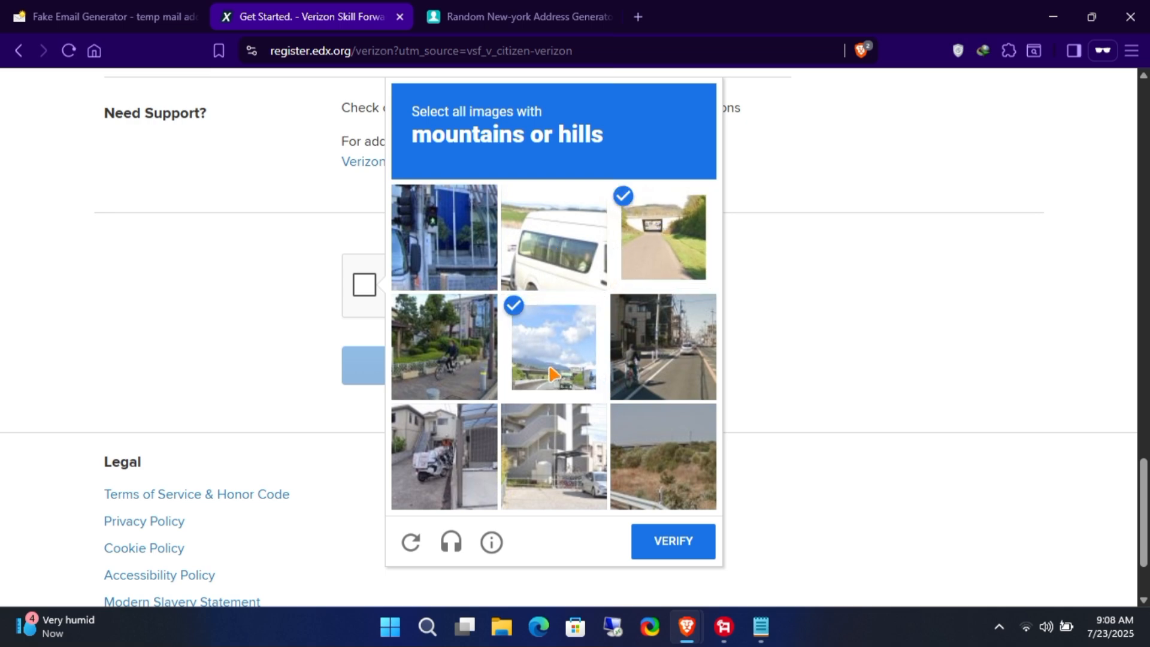
click(671, 542)
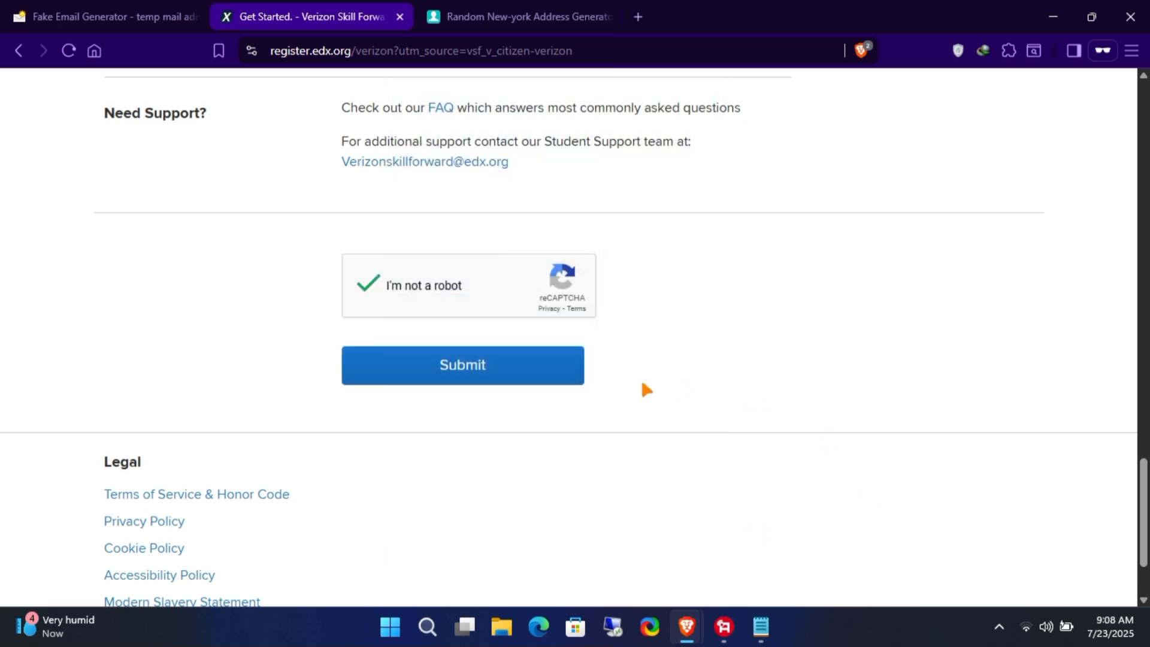
click(463, 364)
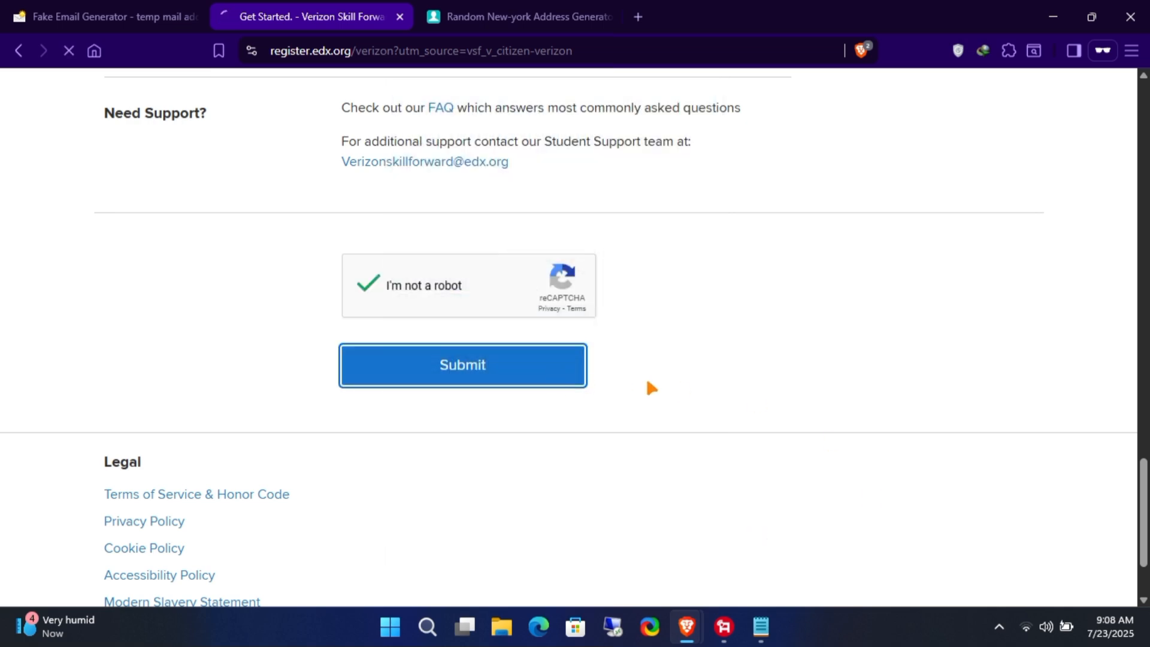
click(462, 364)
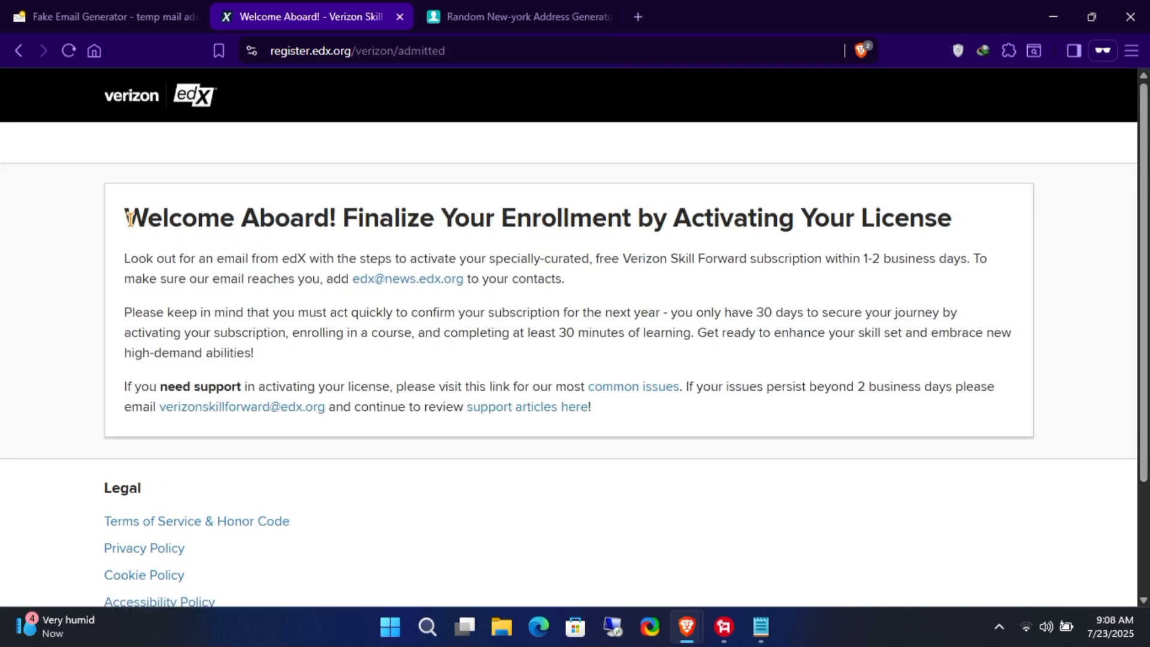
- Accept the invitation in the 'Start your edX subscription today!' email from the EmailFake inbox
drag(342, 218, 873, 218)
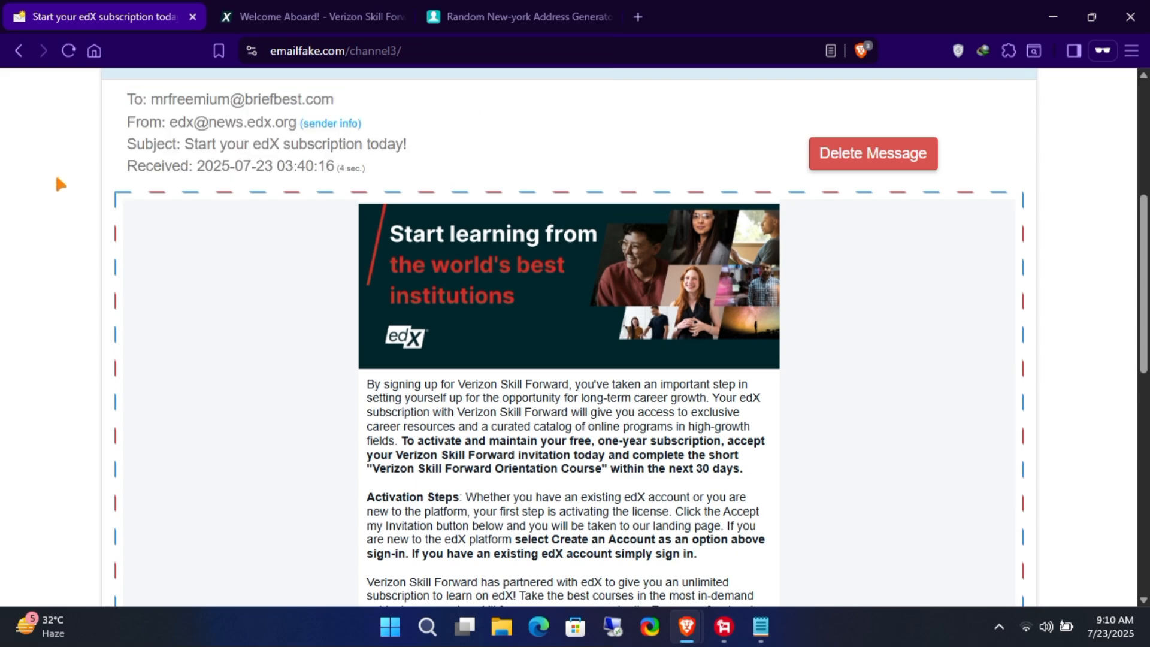
scroll(down, 3)
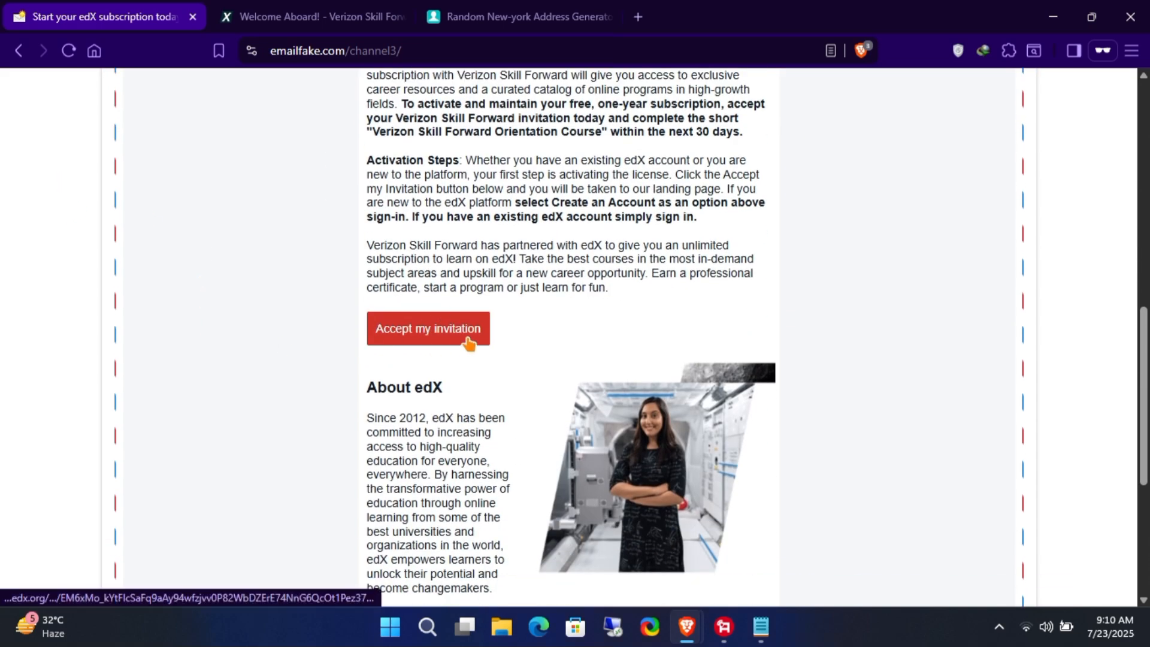
scroll(down, 3)
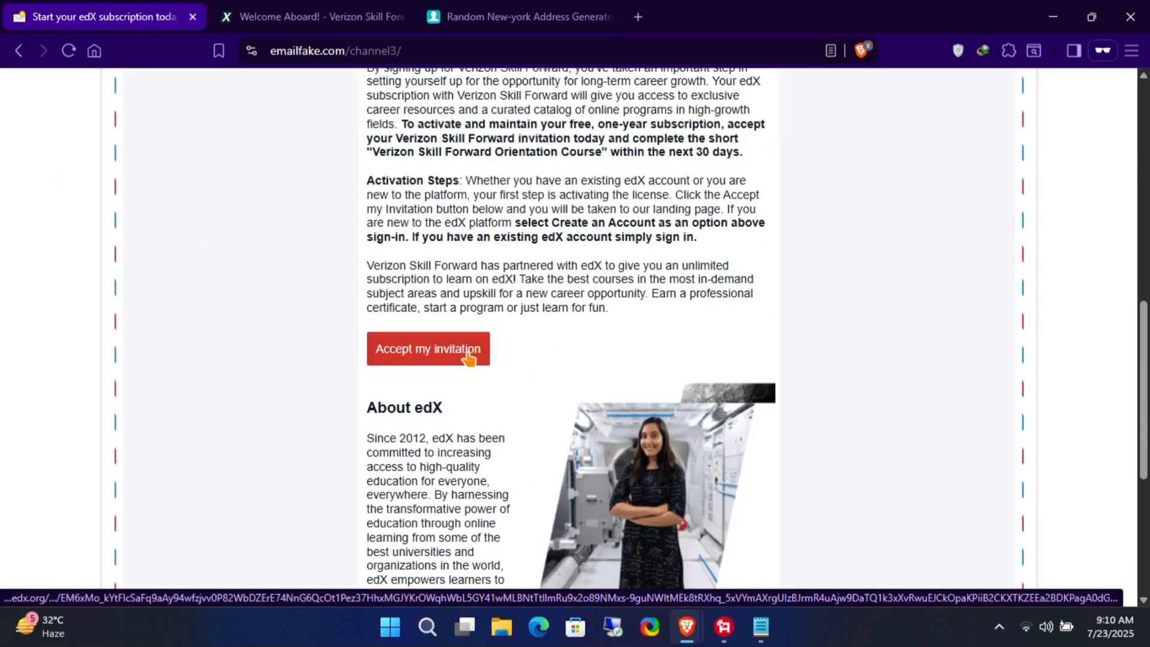
click(429, 349)
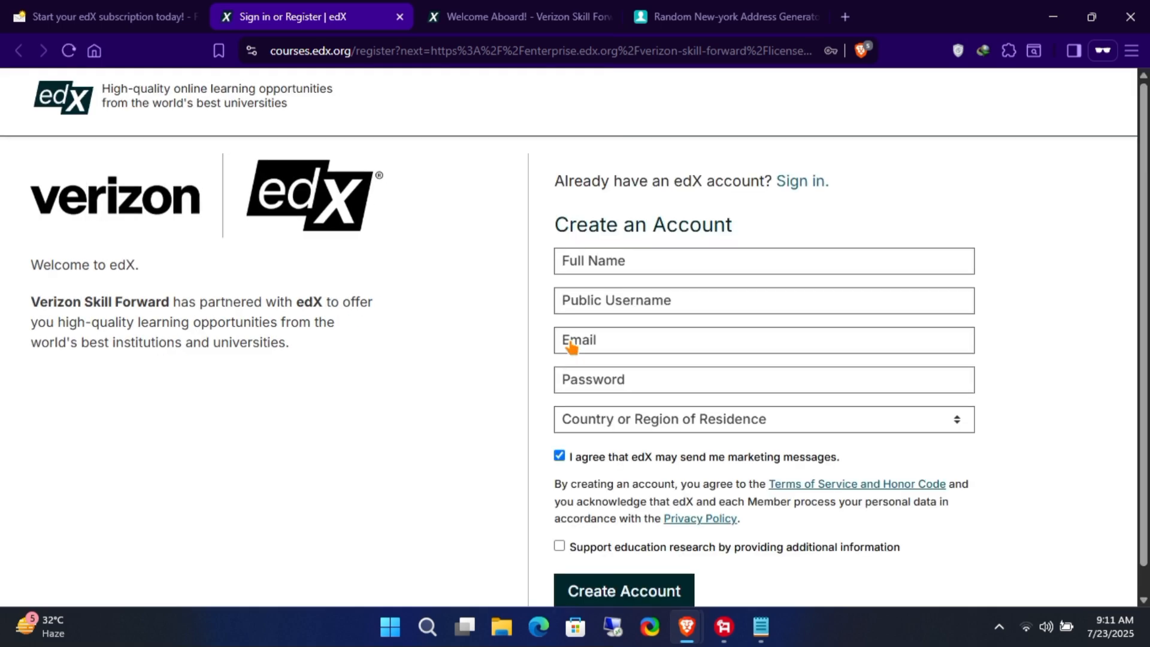
mouse_move(195, 280)
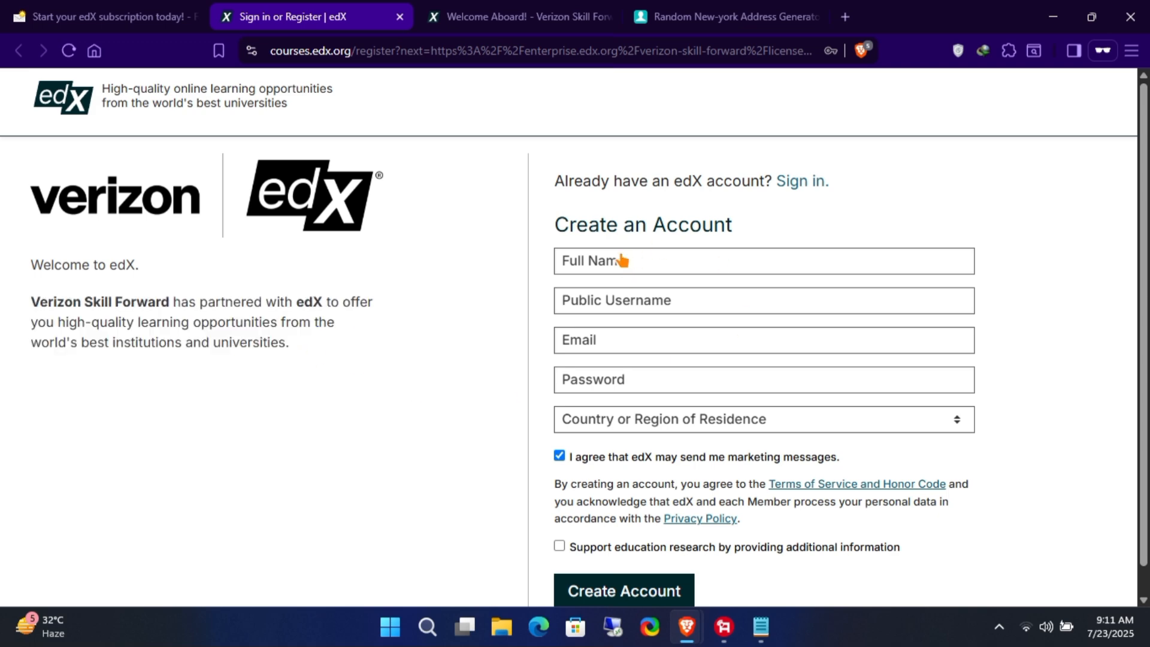
- Enter full name Mr. Freemium and username mrfreemium, then bring the temp email back to the form
text(Mr.)
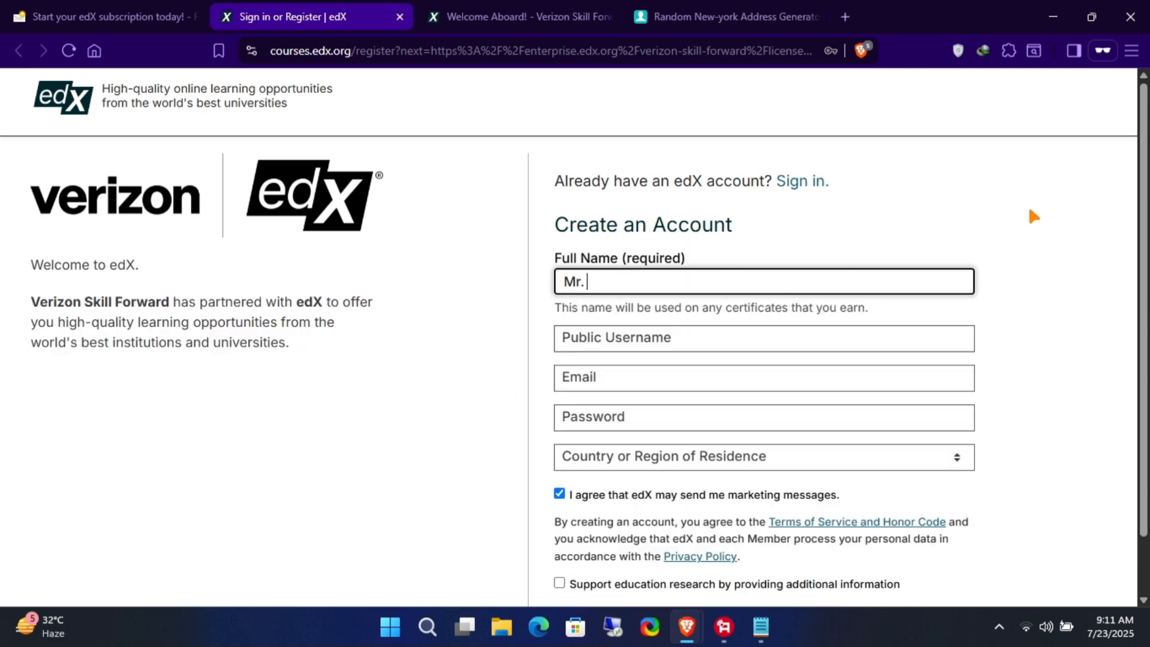
text(Freemium)
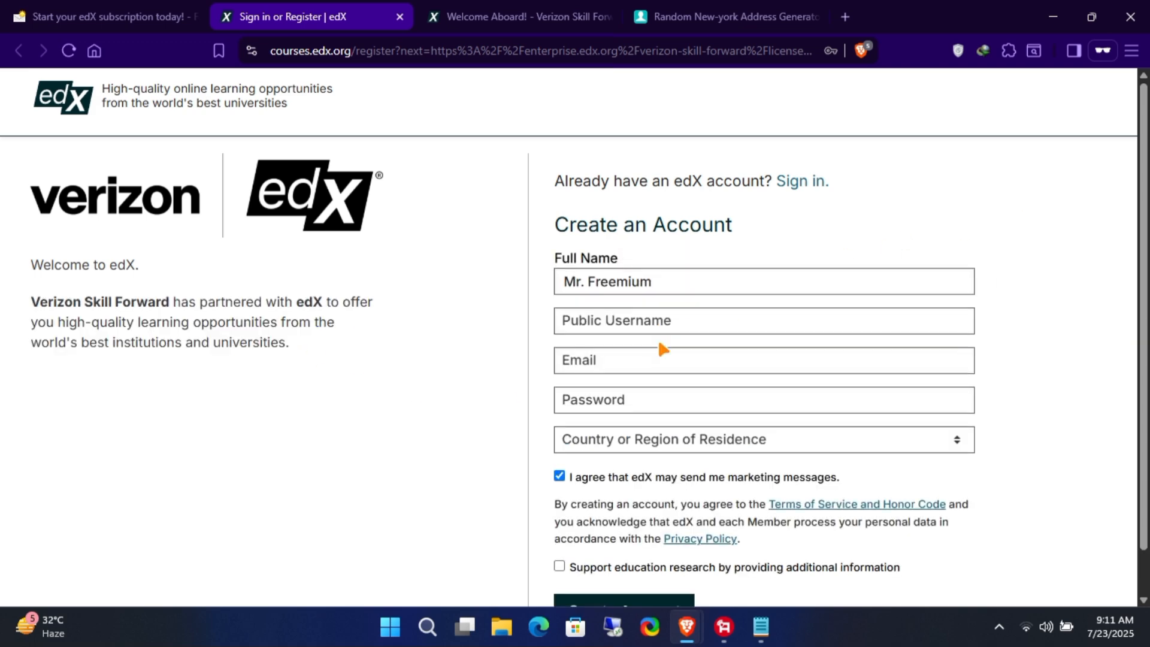
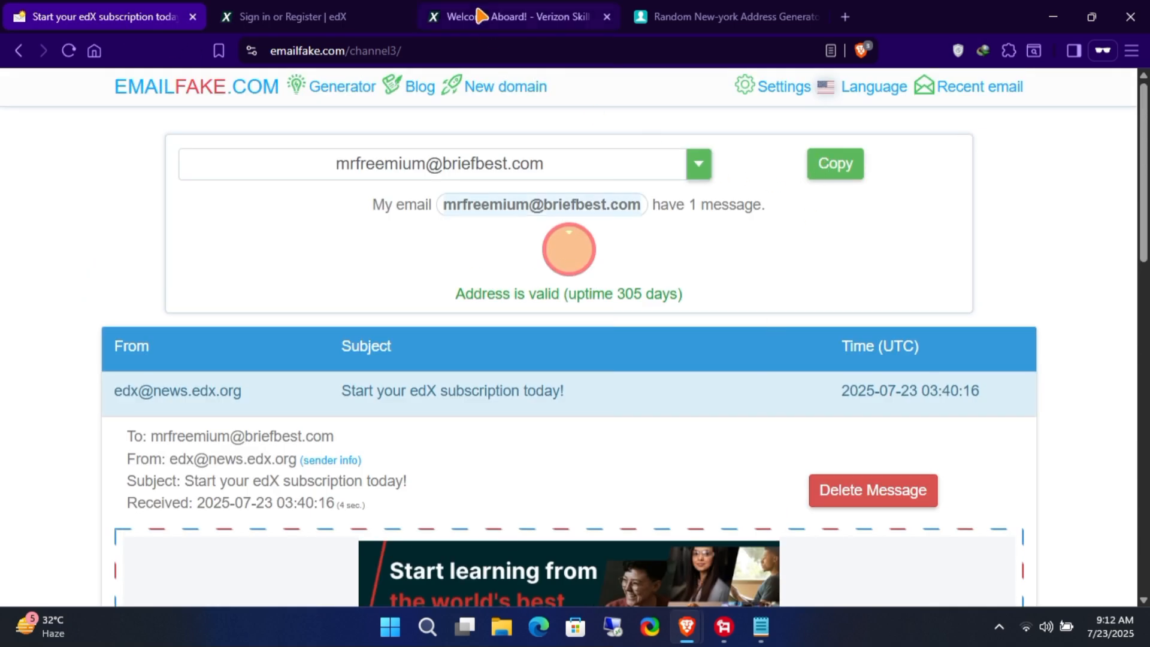
click(301, 15)
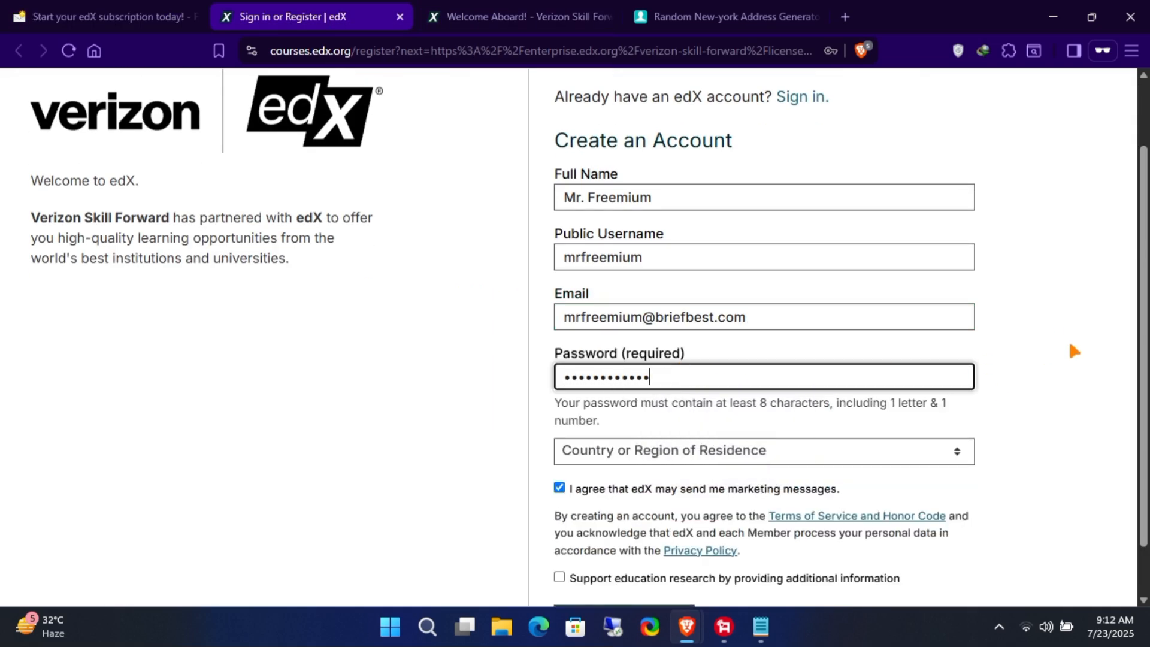
- Set the country of residence to United States of America
click(763, 449)
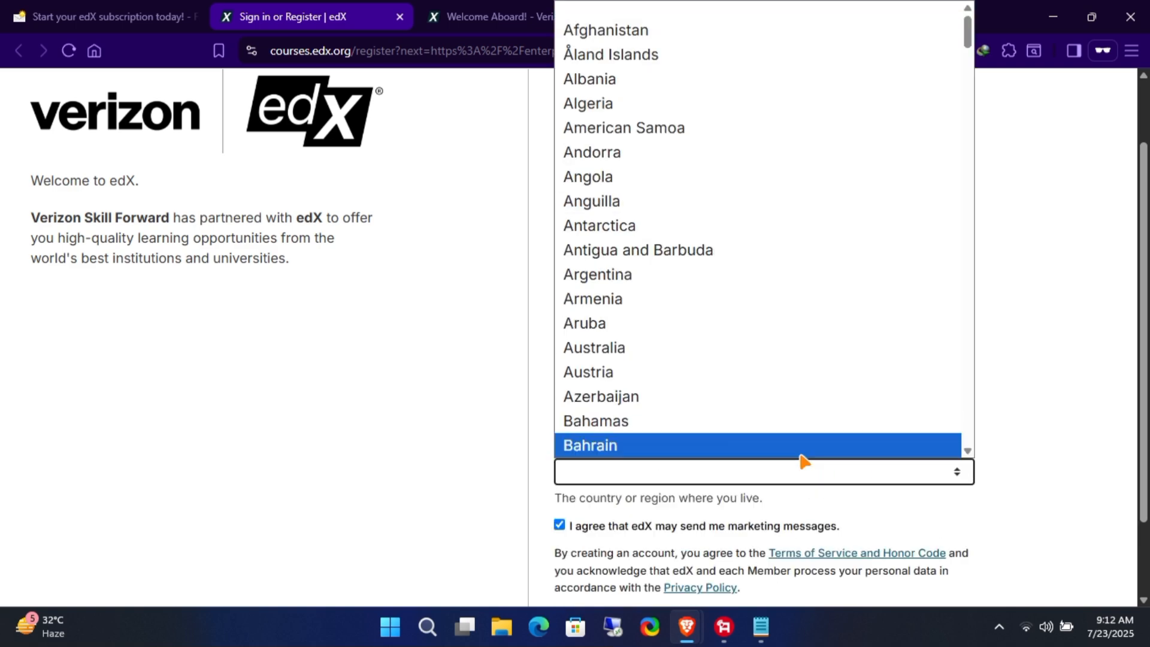
scroll(down, 3)
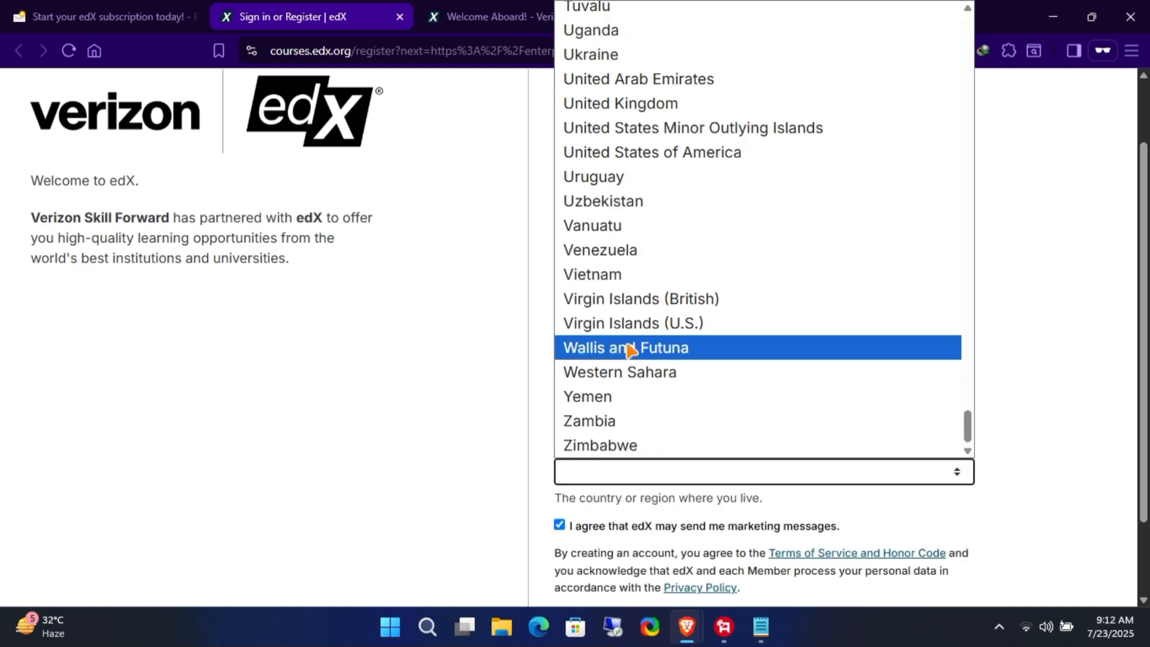
click(650, 152)
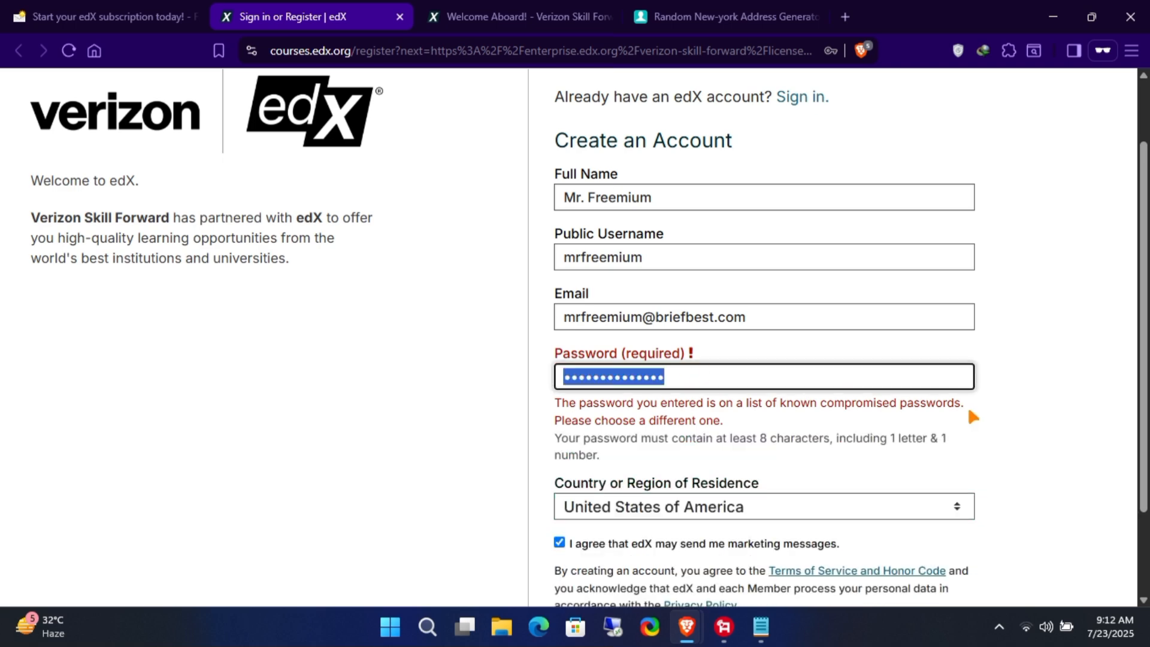
- Replace the rejected password with a new one and submit Create Account
text(•••)
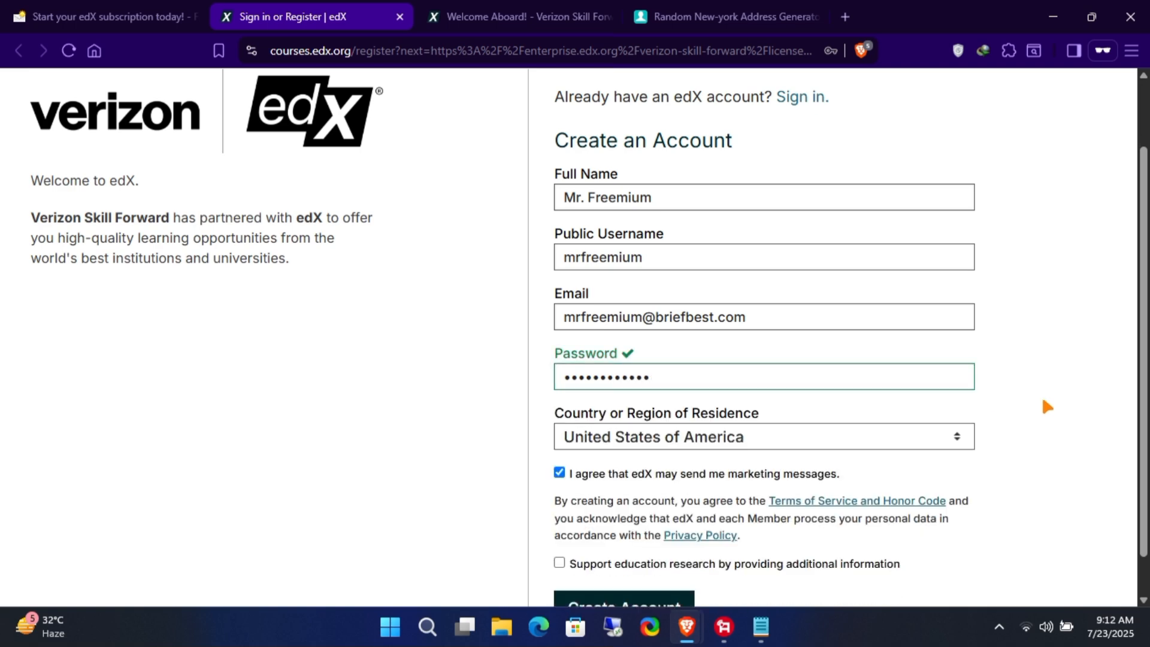
scroll(down, 3)
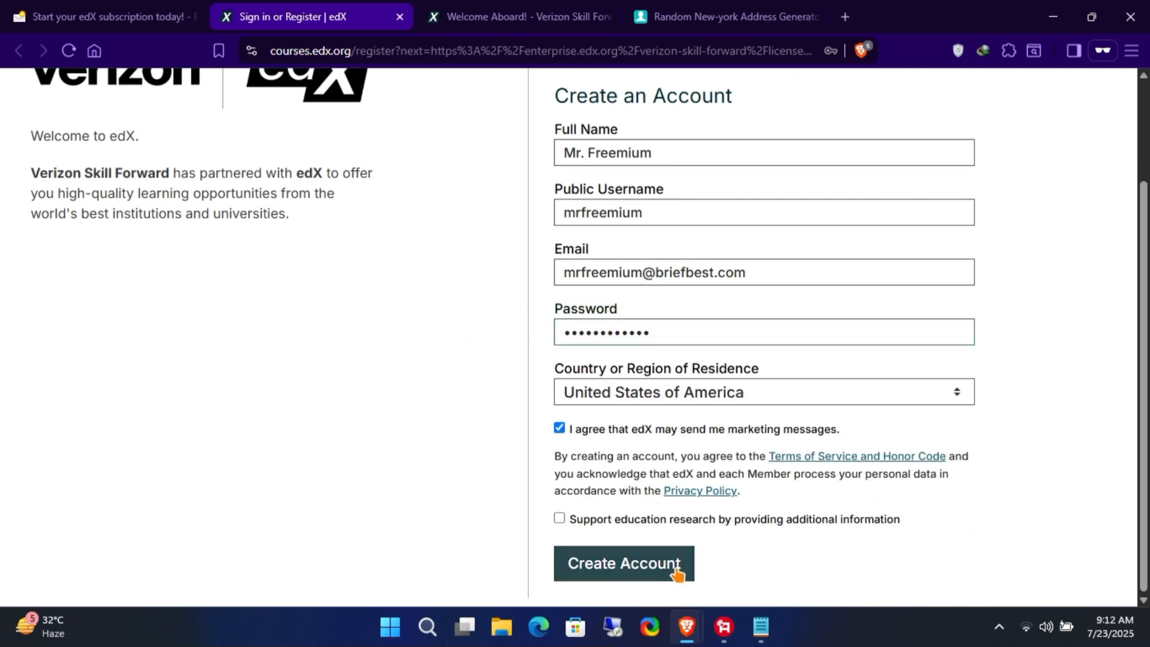
click(622, 563)
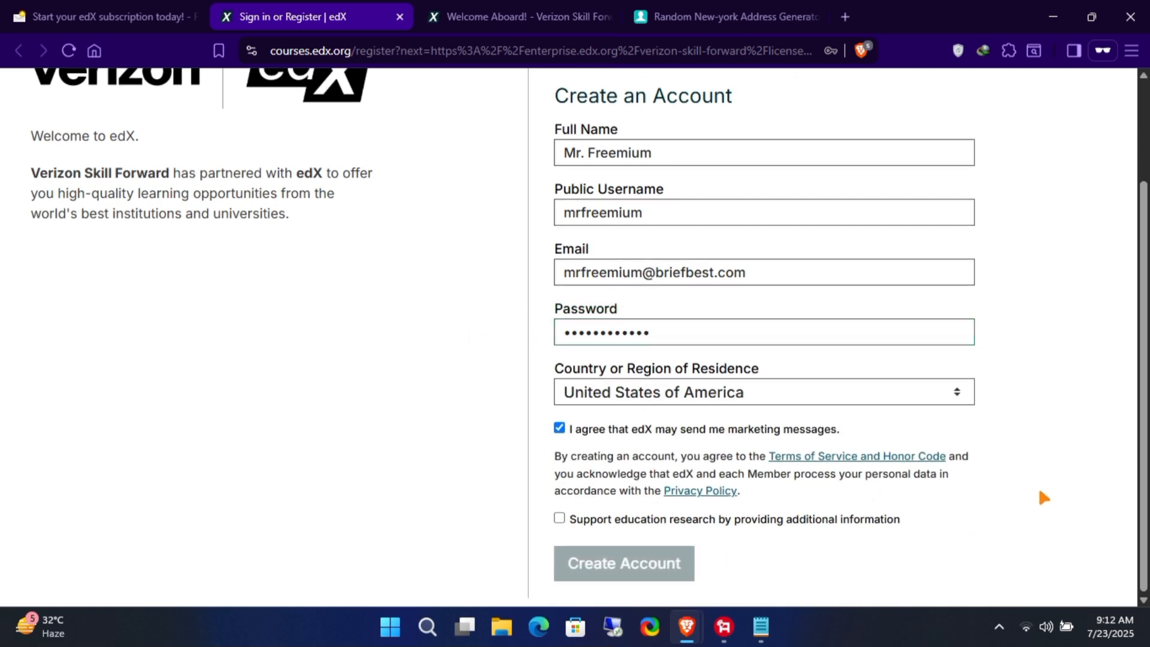
click(622, 563)
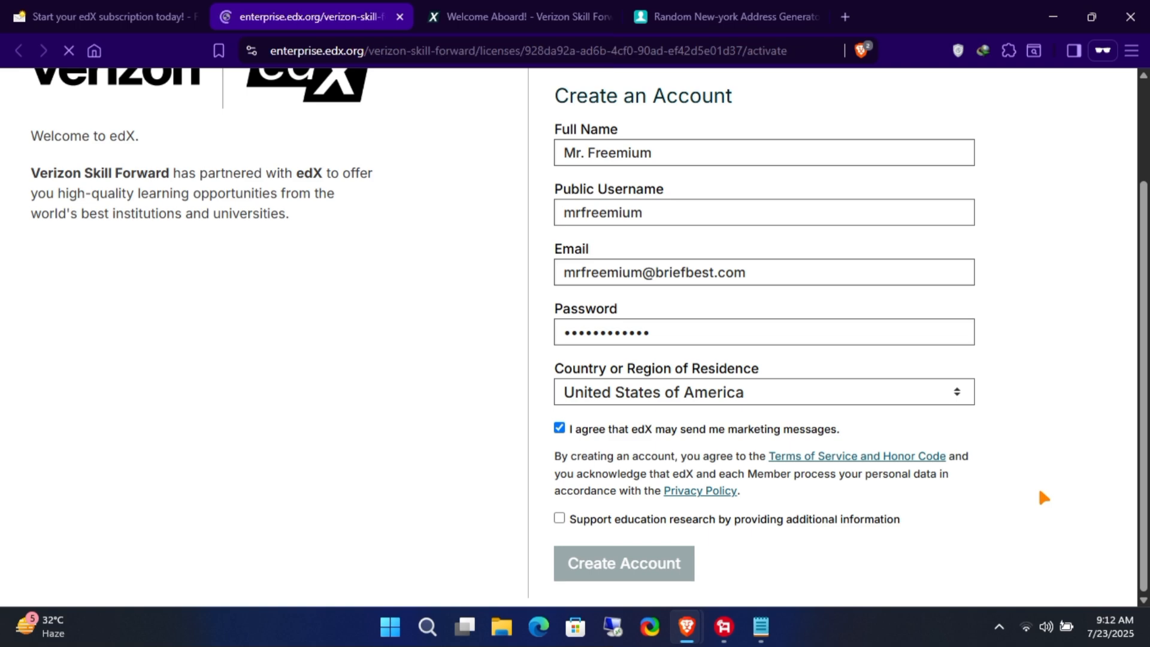
- Open the Verizon Skill Forward Orientation Course from My courses on the active-subscription dashboard
click(623, 562)
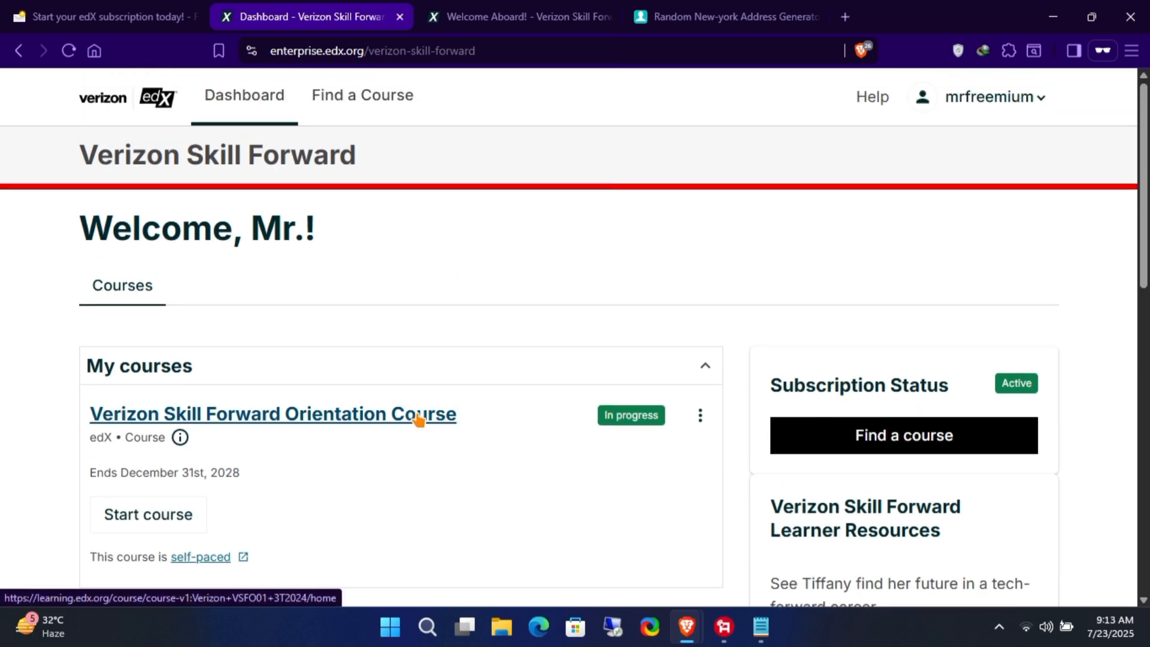
click(272, 413)
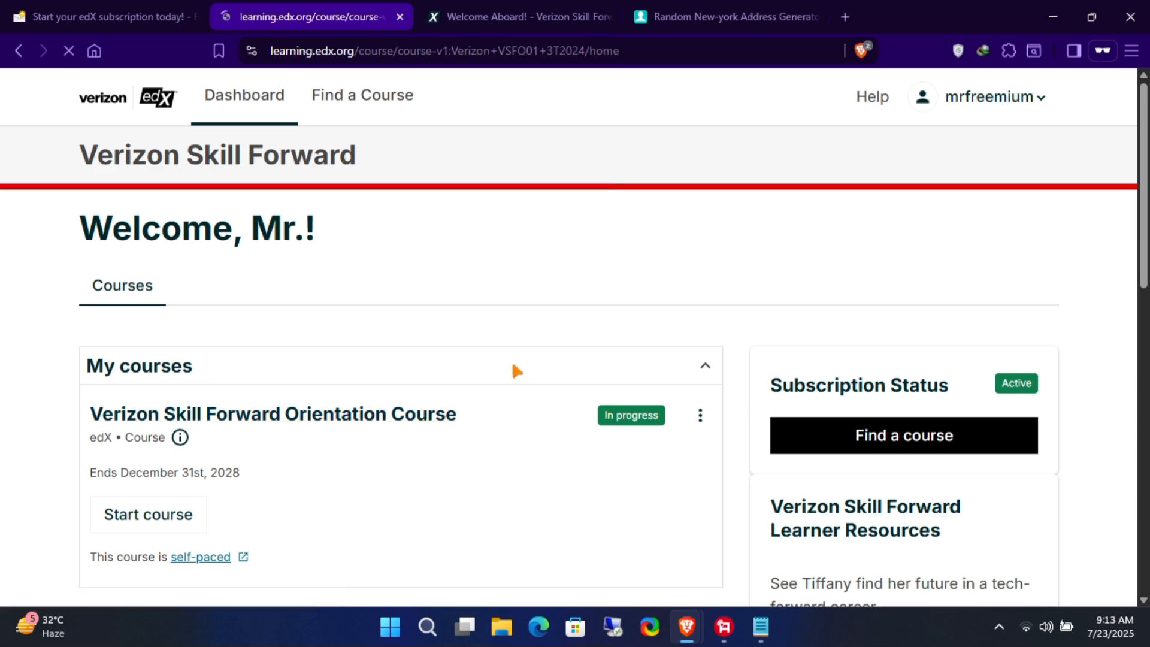
click(148, 514)
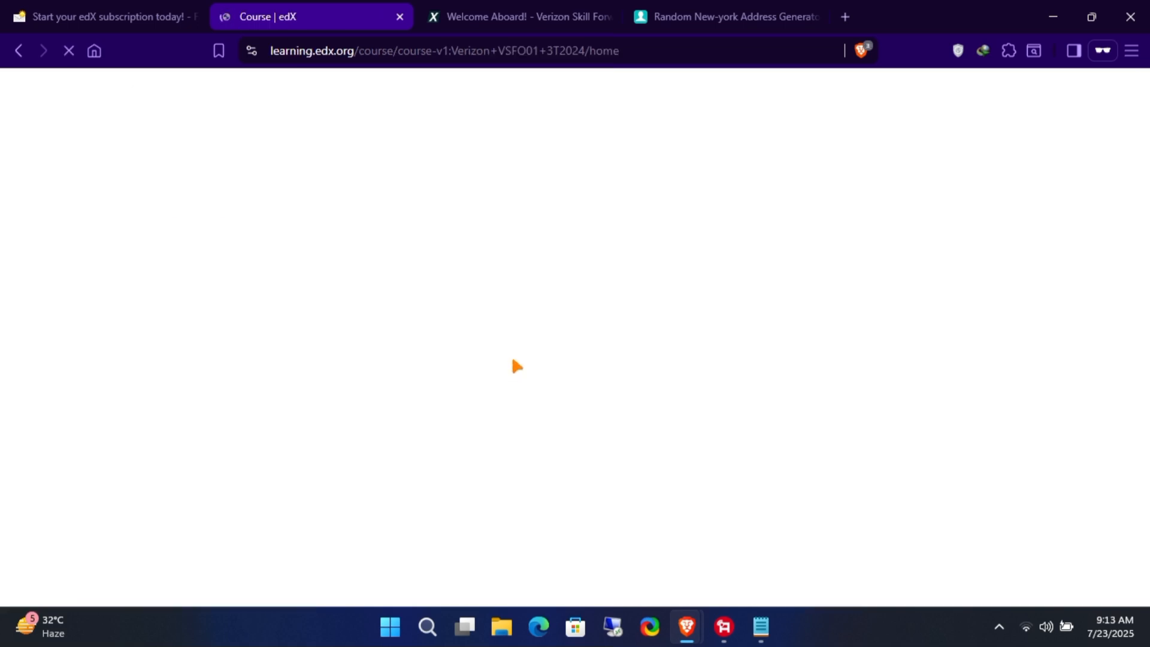